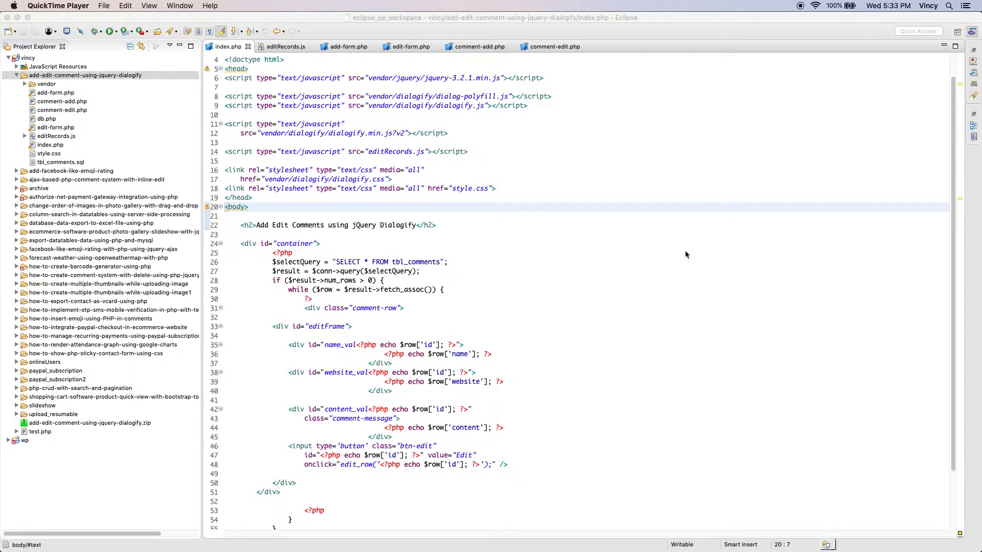
- Review editRecords.js, highlighting the $.ajax type and url lines posting to comment-add.php
scroll("down", 3)
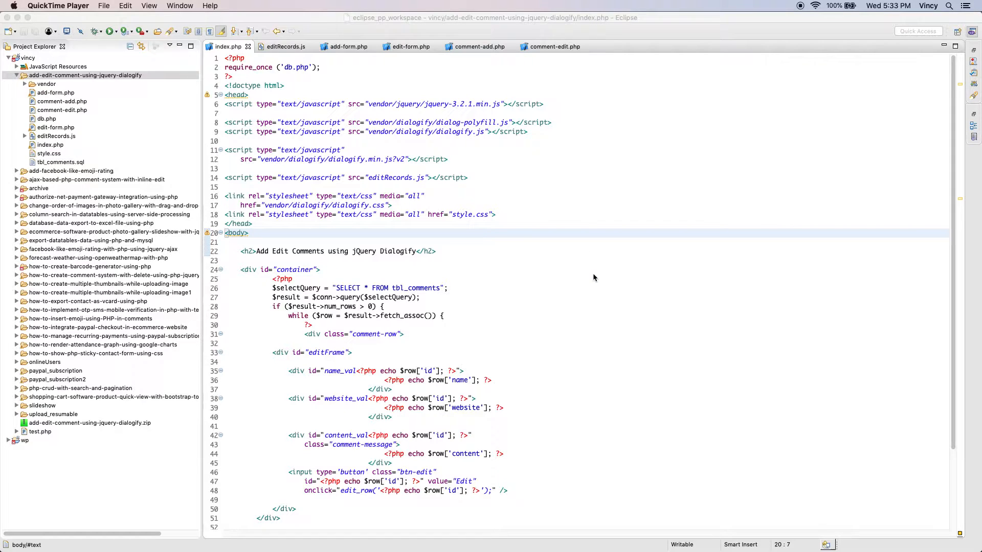
scroll("down", 3)
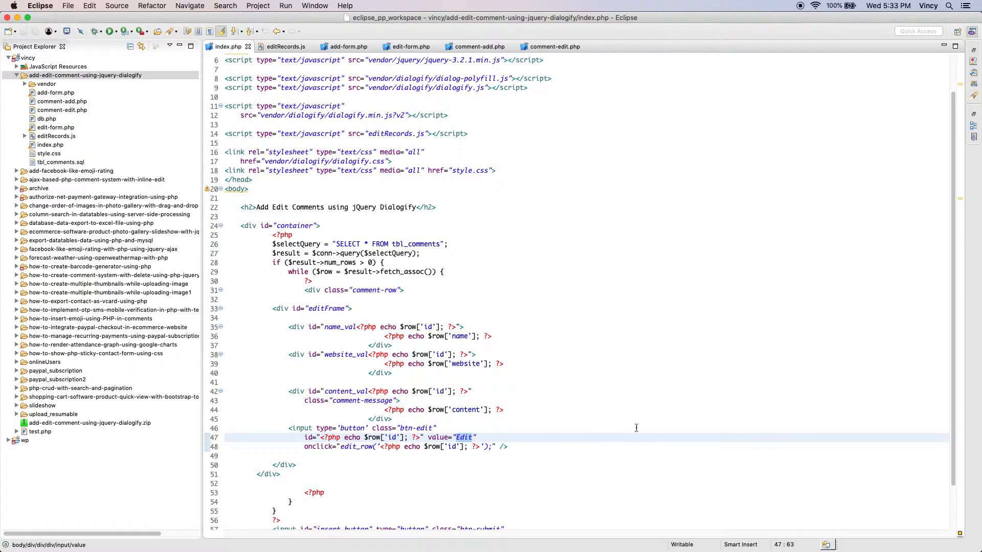
scroll("down", 3)
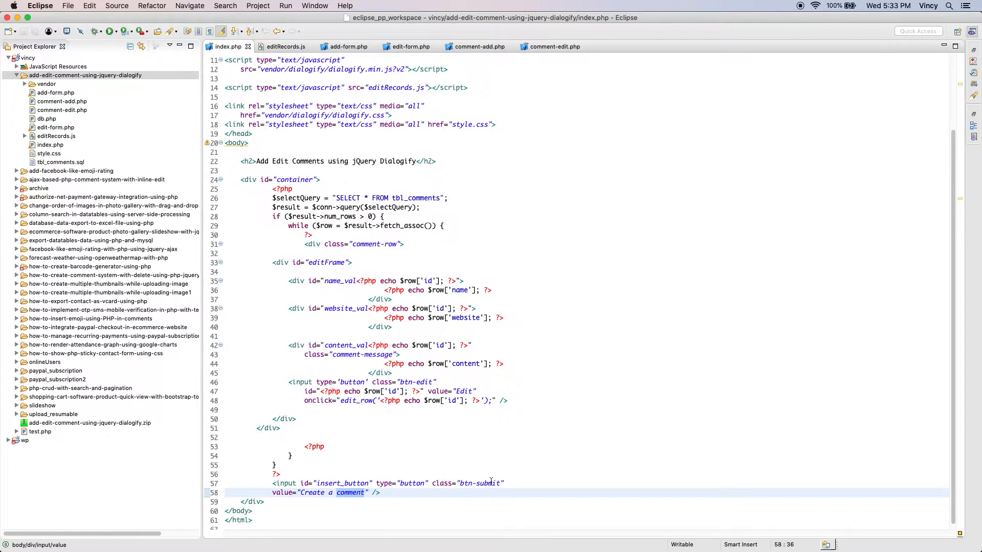
left_click(285, 46)
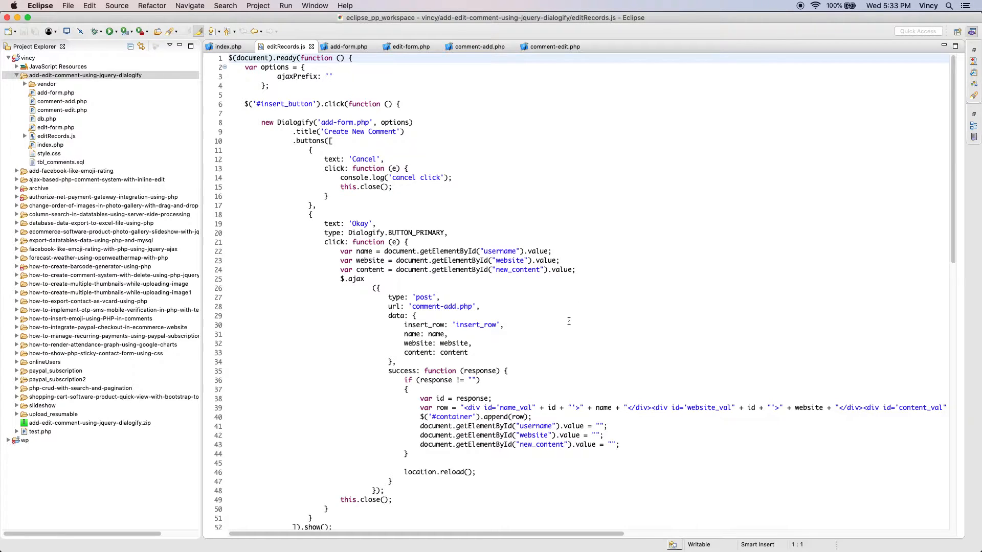
left_click(345, 104)
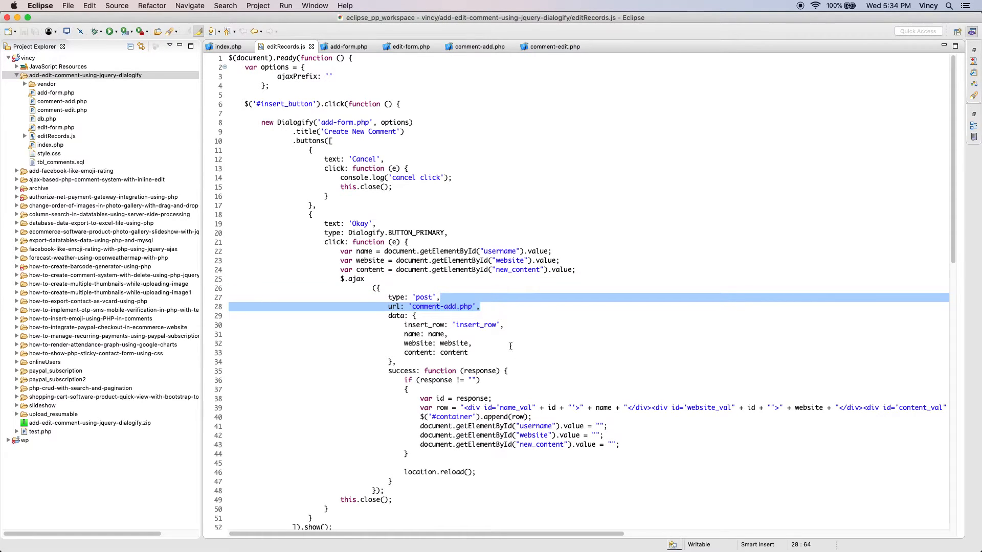
scroll("down", 3)
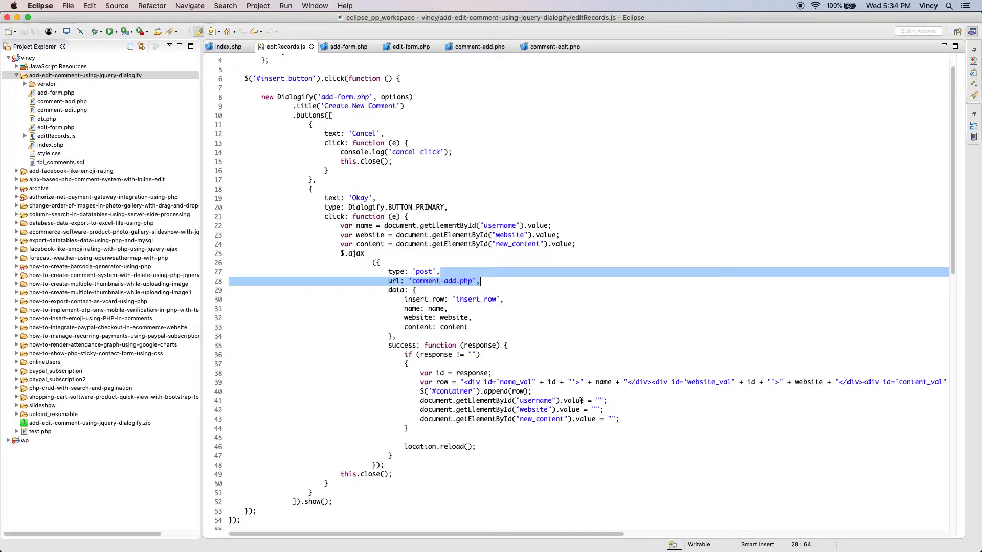
scroll("down", 3)
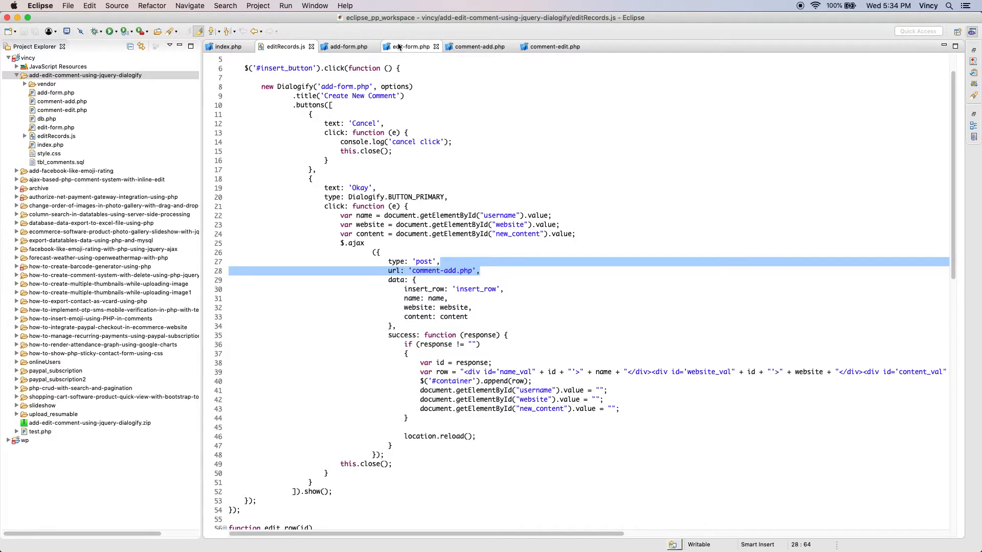
- View add-form.php, edit-form.php and comment-add.php with its insert query in turn
left_click(344, 46)
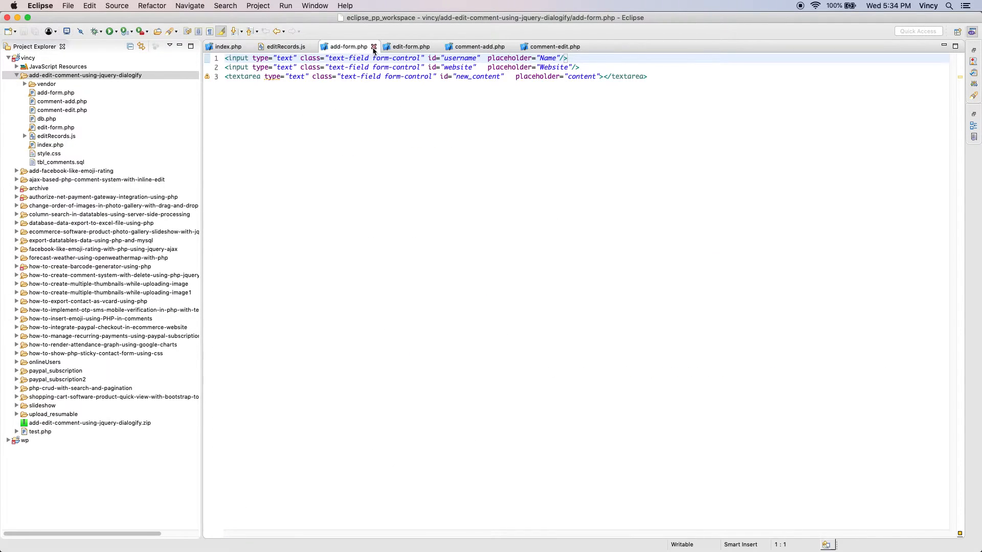
left_click(409, 46)
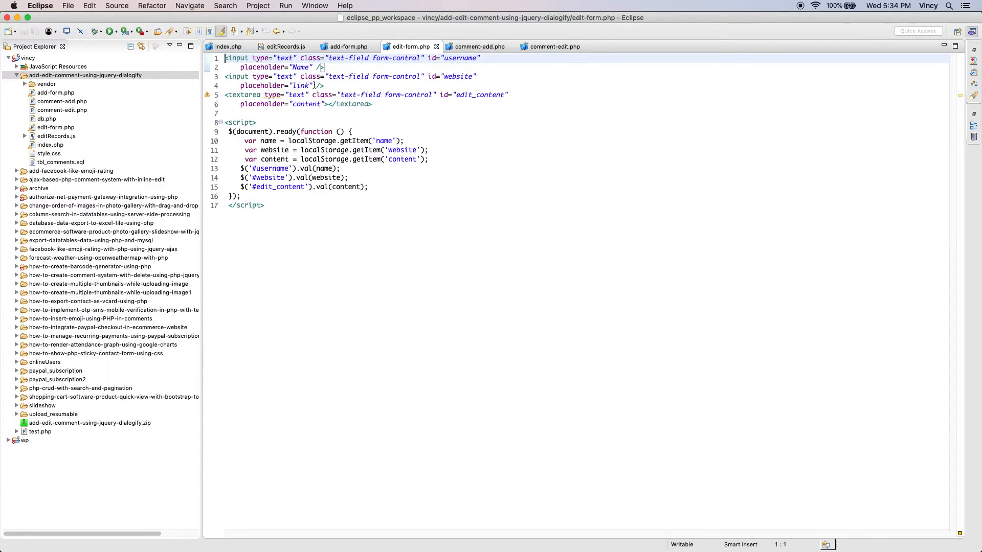
left_click(479, 46)
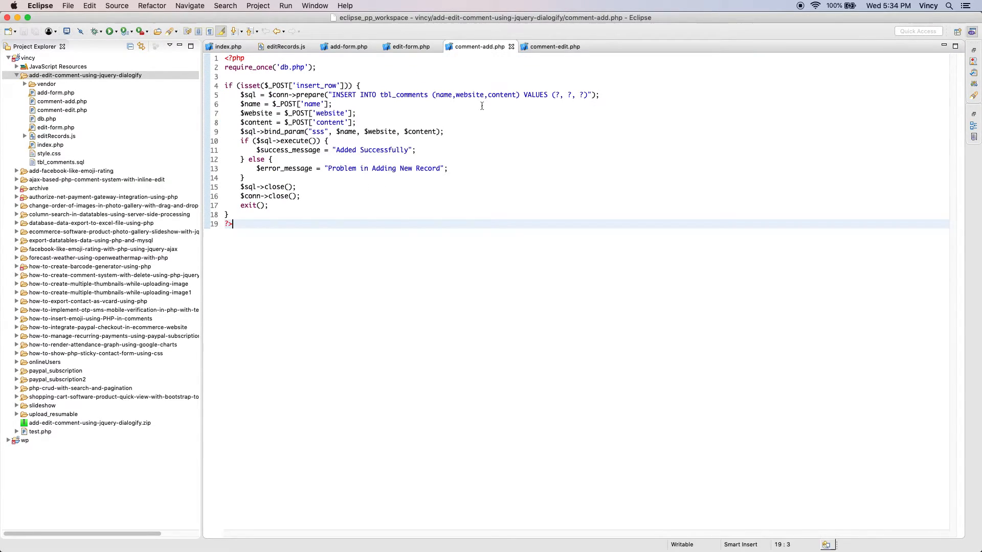
mouse_move(495, 180)
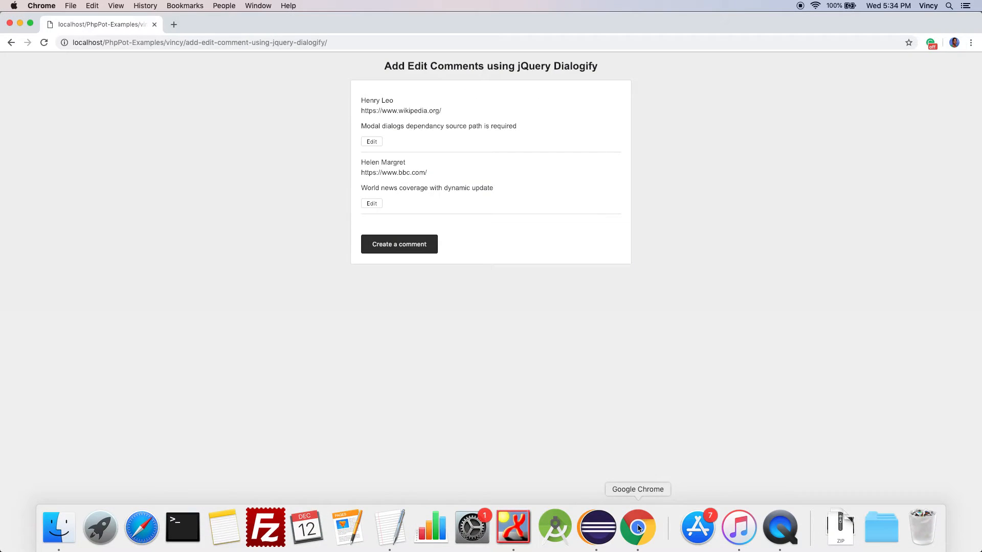
mouse_move(529, 384)
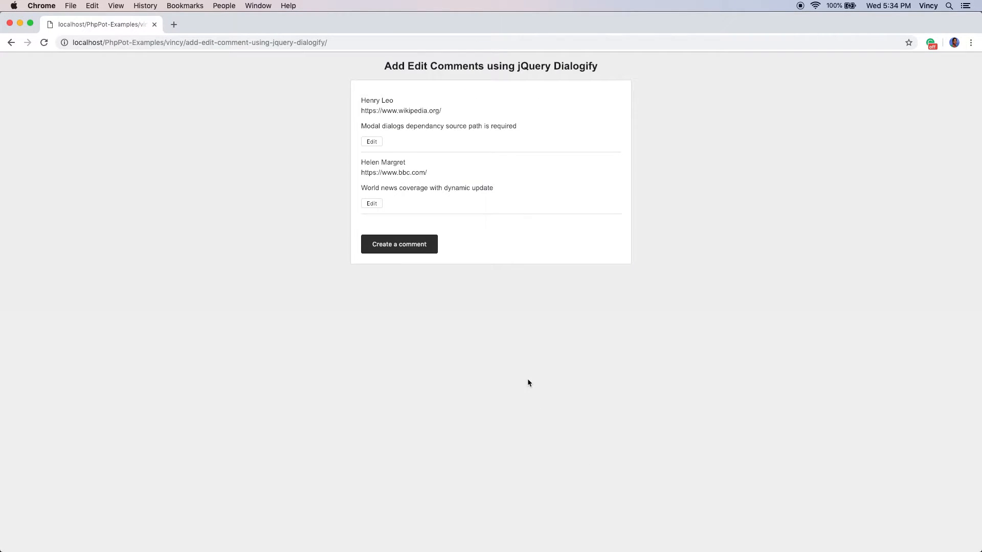
mouse_move(435, 227)
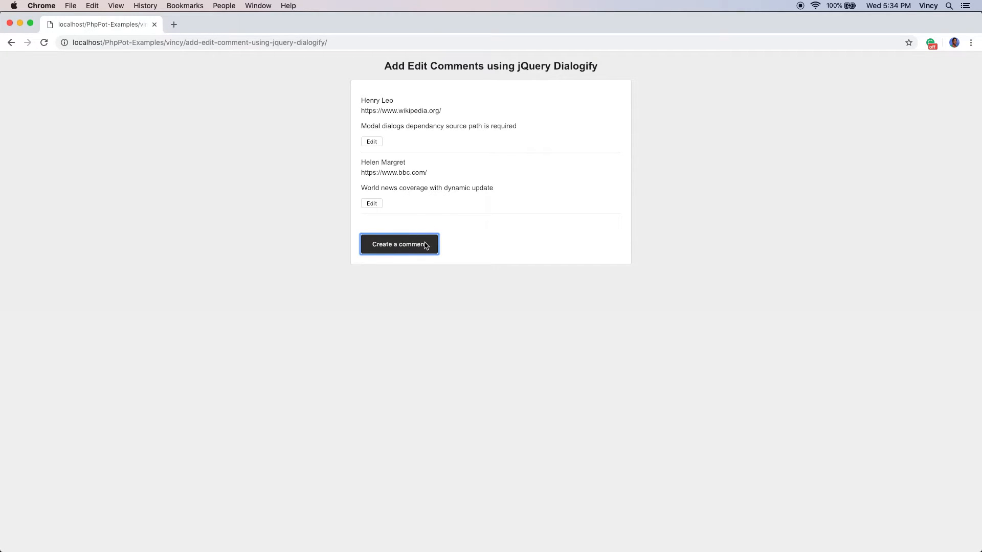
- Create a new comment with name, website and content all set to 's'
left_click(399, 244)
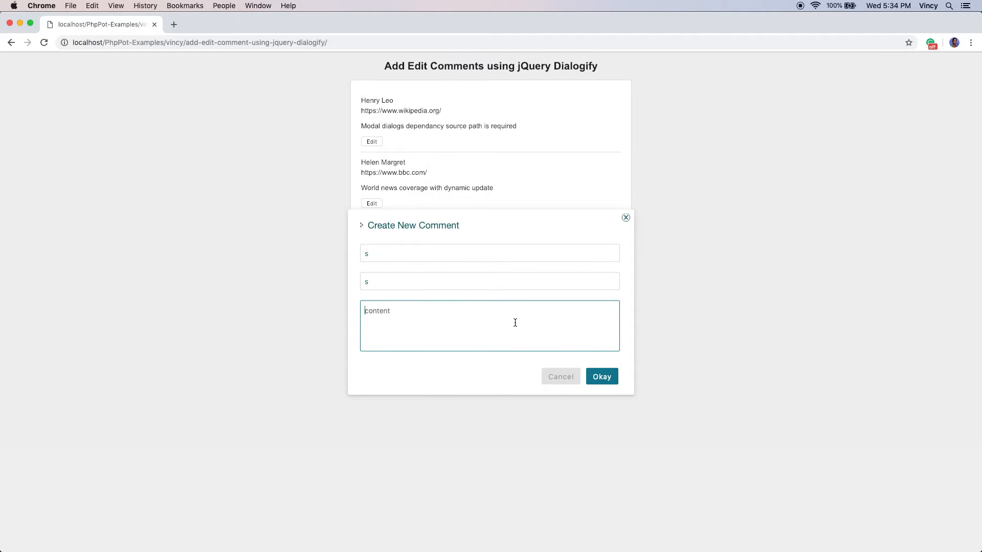
type("s")
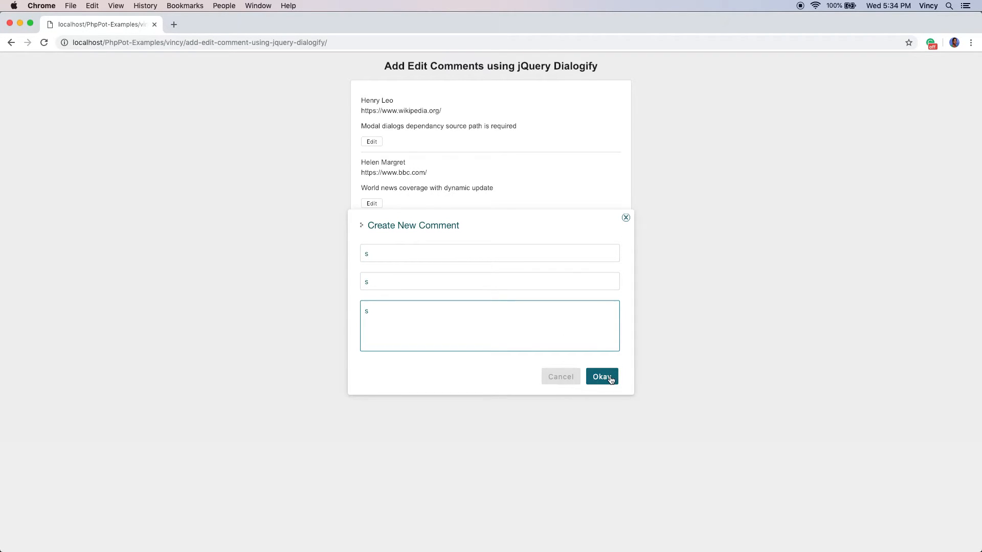
left_click(601, 376)
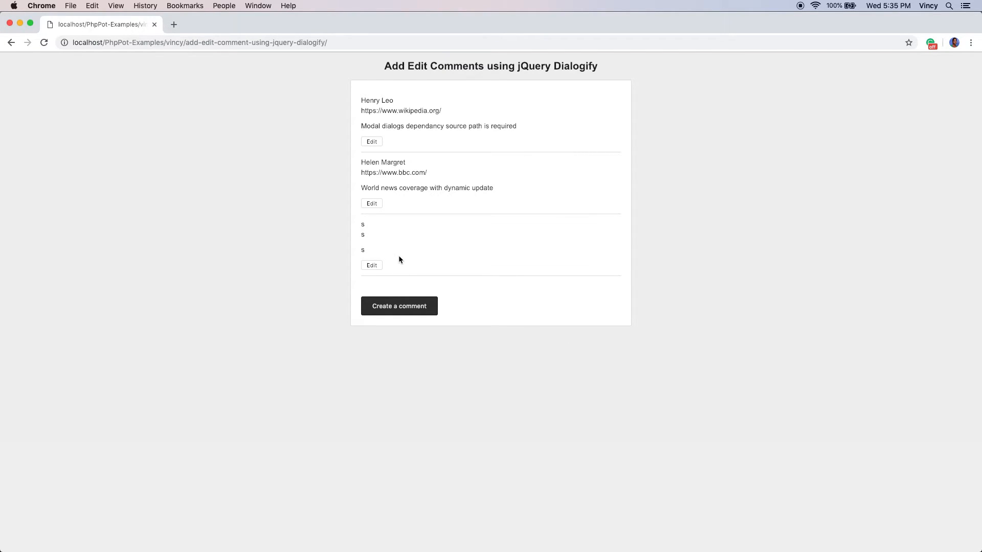
- Edit the third comment so its fields read 'si' instead of 's' and save
left_click(370, 265)
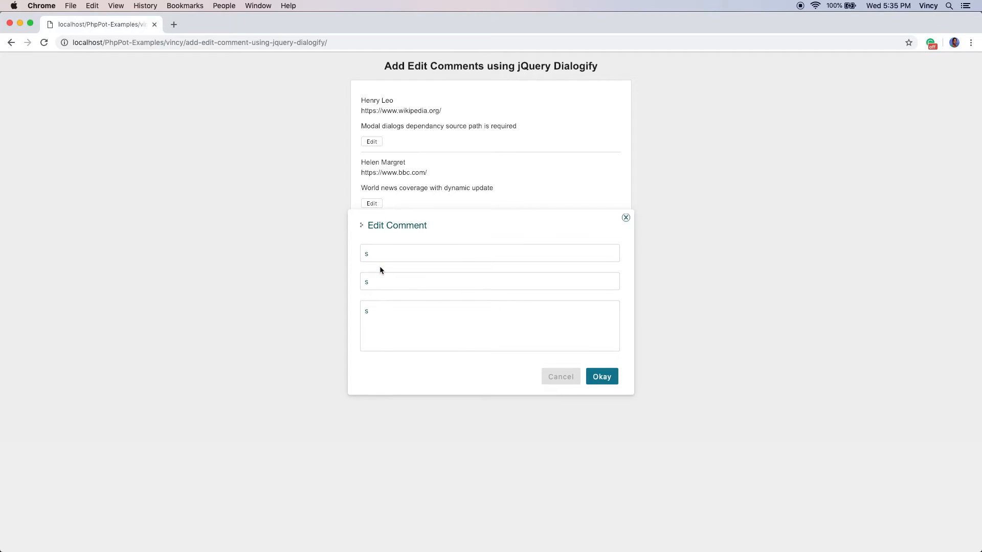
left_click(489, 253)
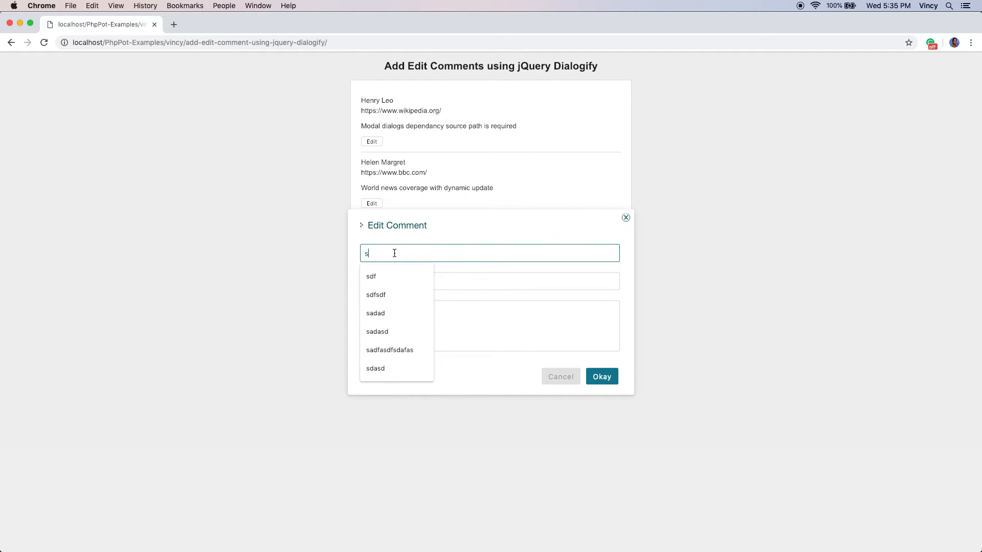
type("i")
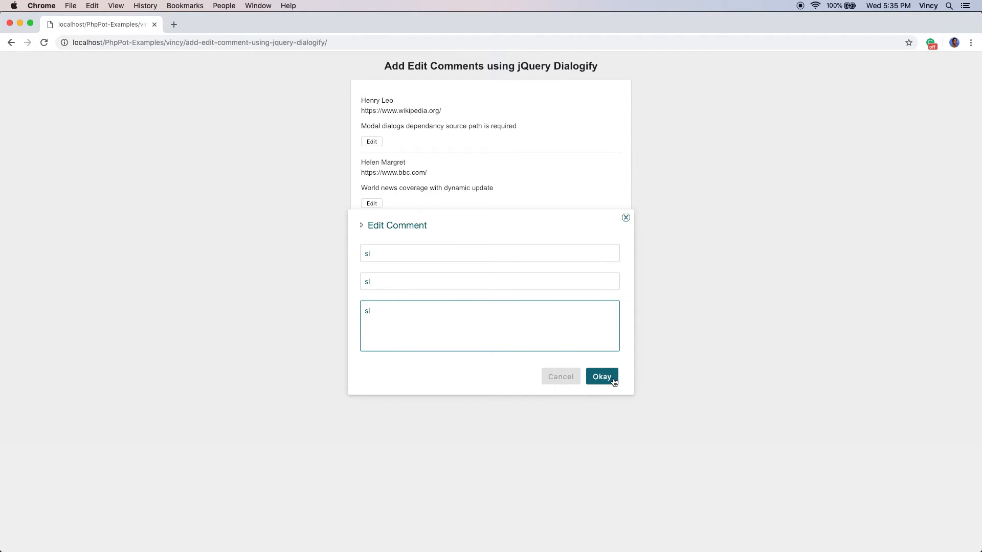
left_click(602, 376)
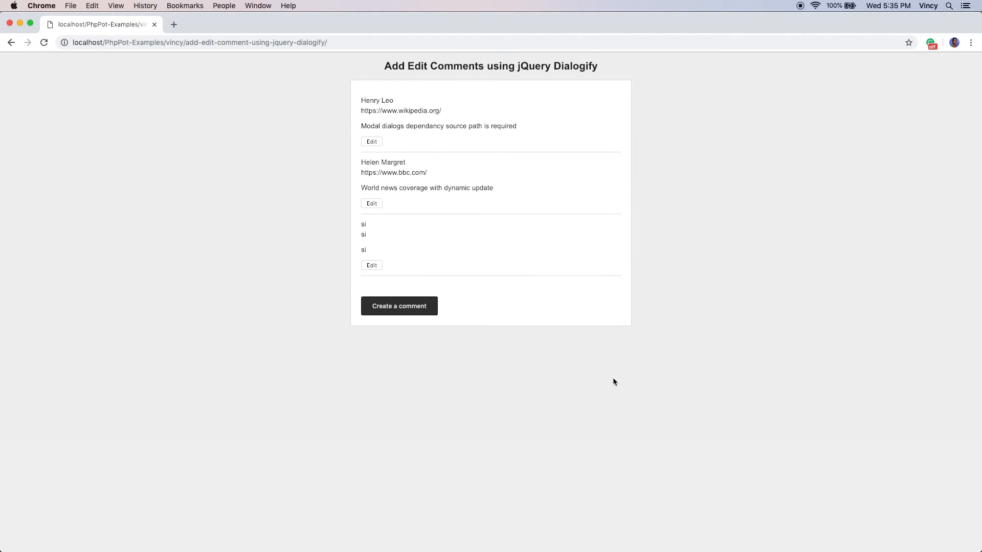